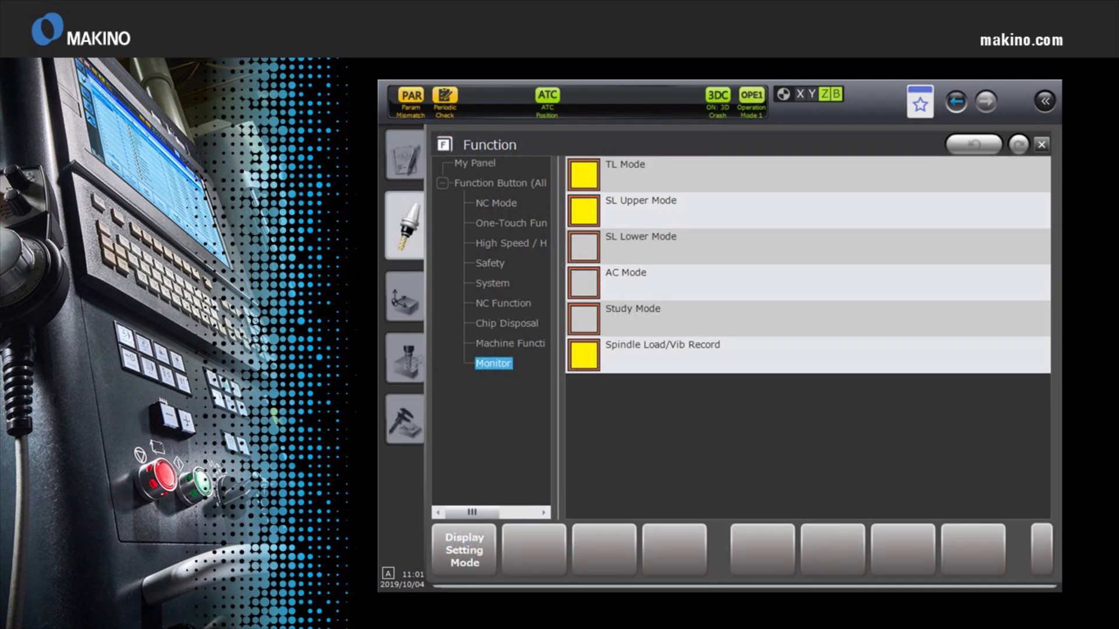
- Show the Tool Data table for All Tools, with SLS main and spare tools on FTN 1
click(508, 343)
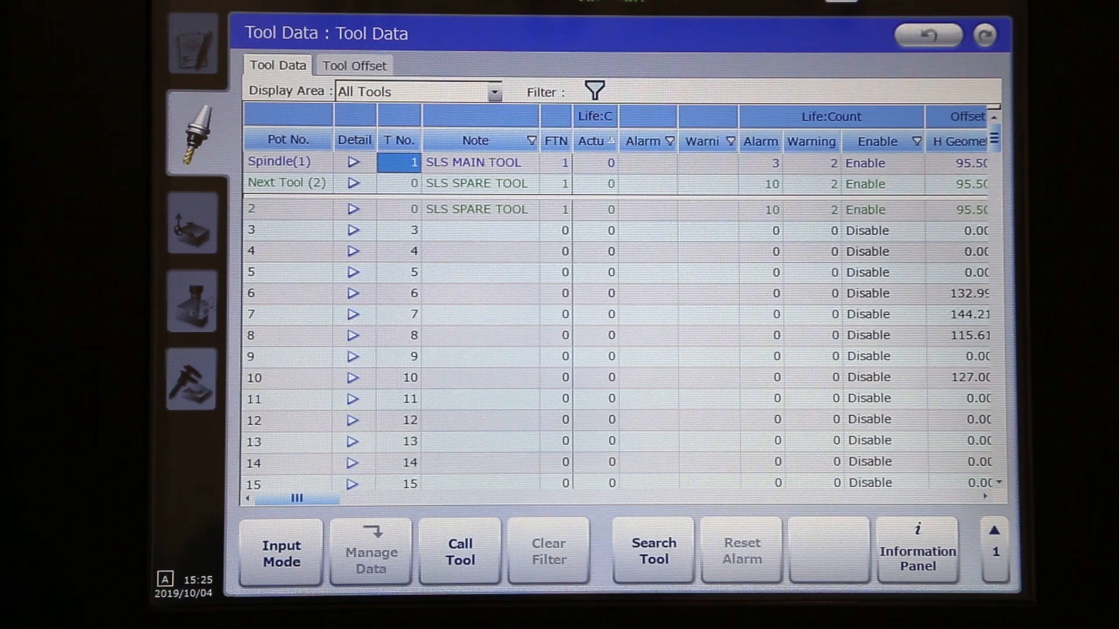
click(555, 162)
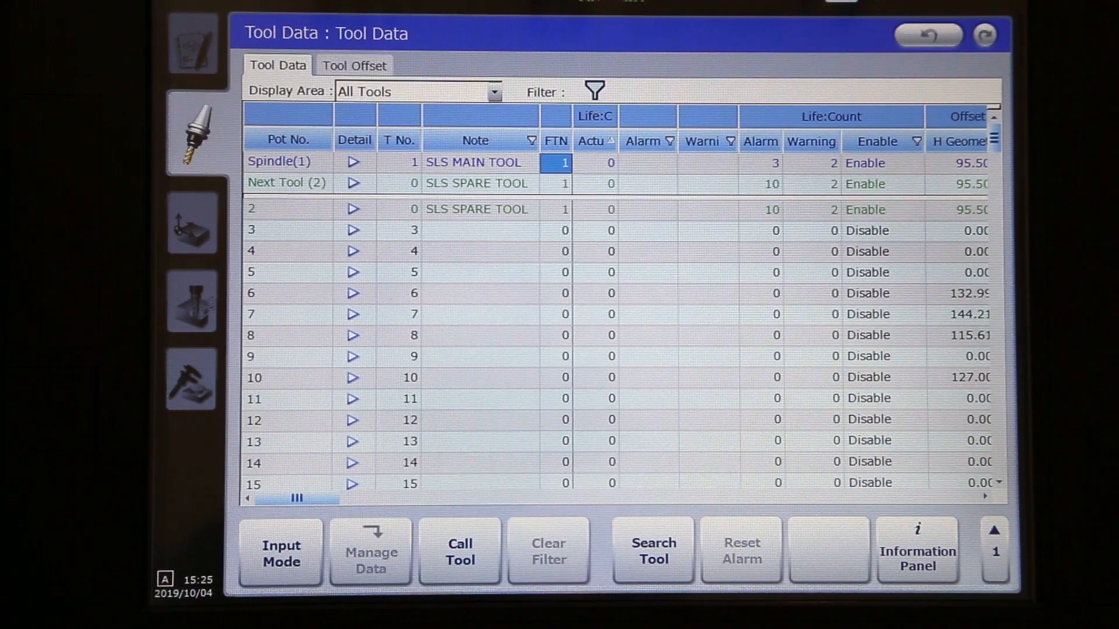
click(556, 183)
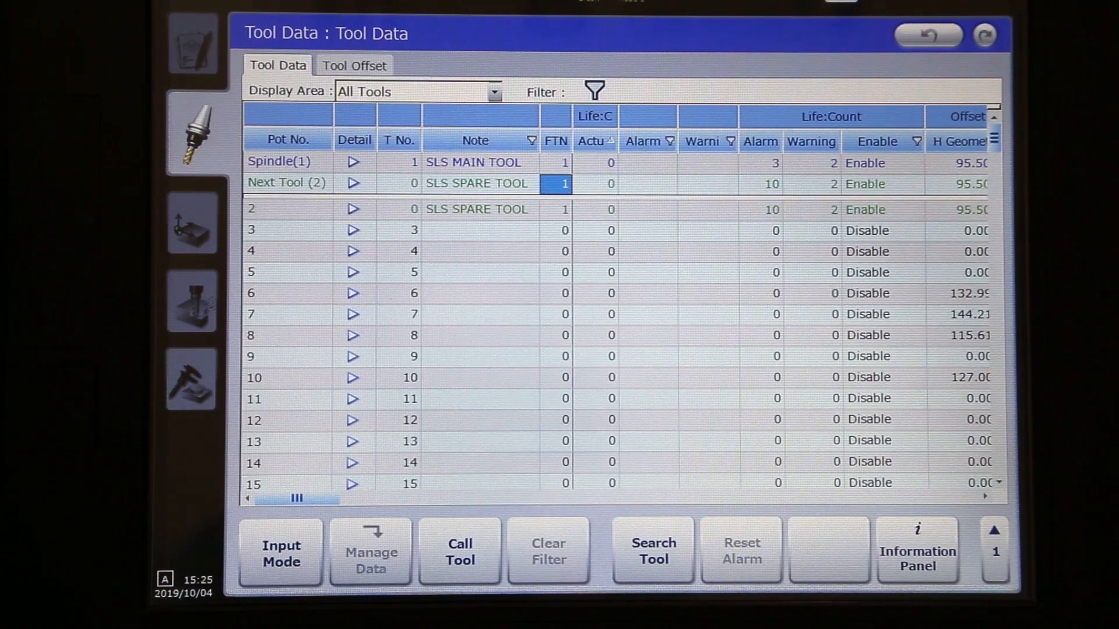
click(399, 183)
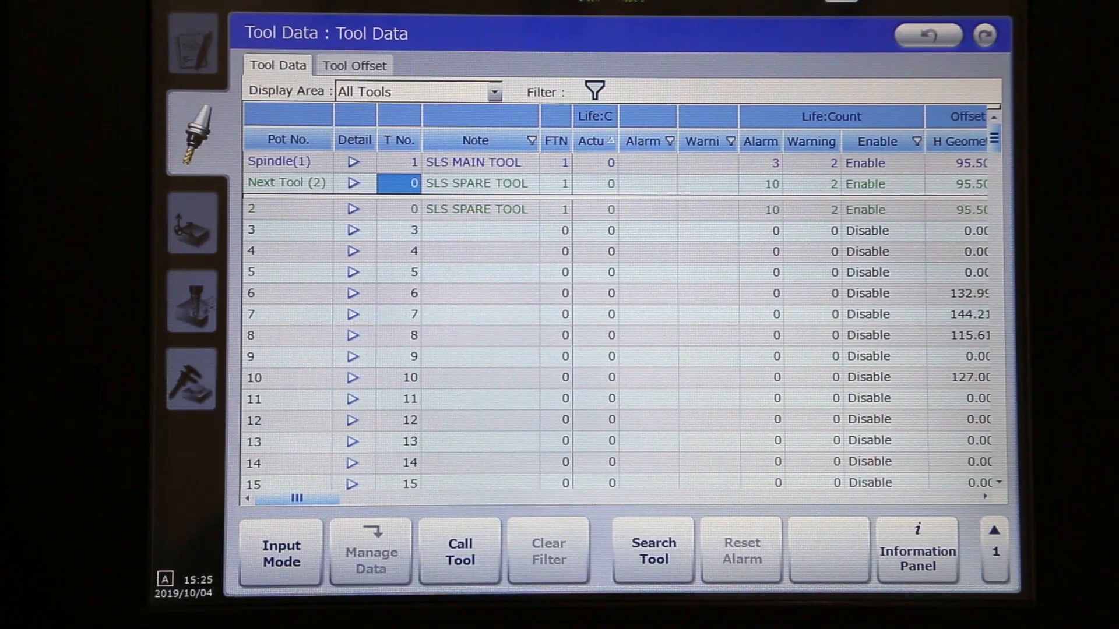
click(811, 164)
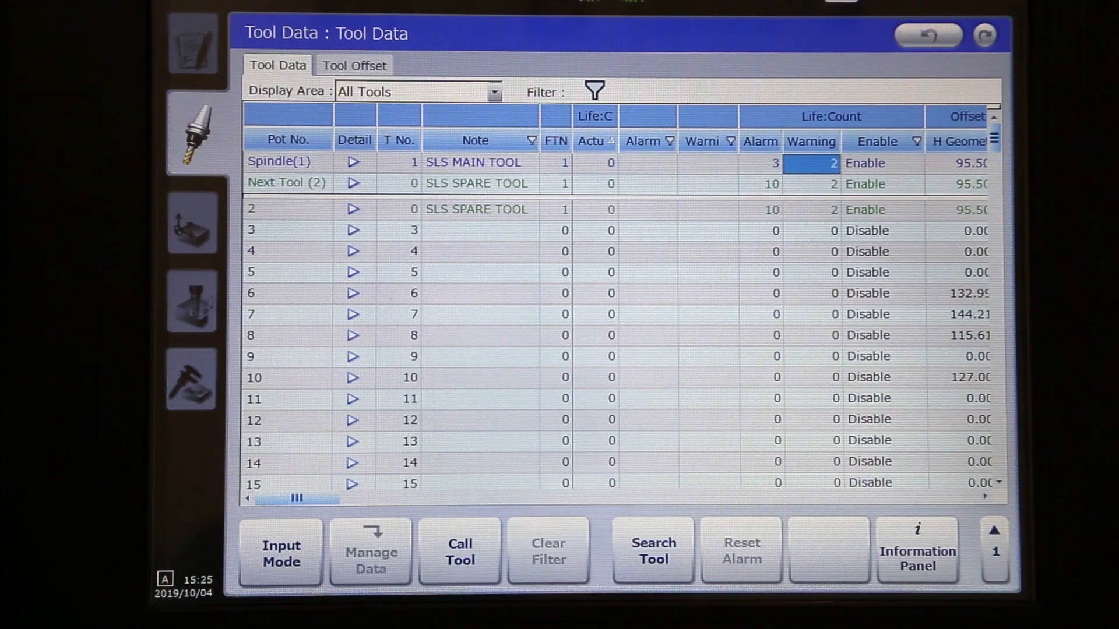
click(877, 163)
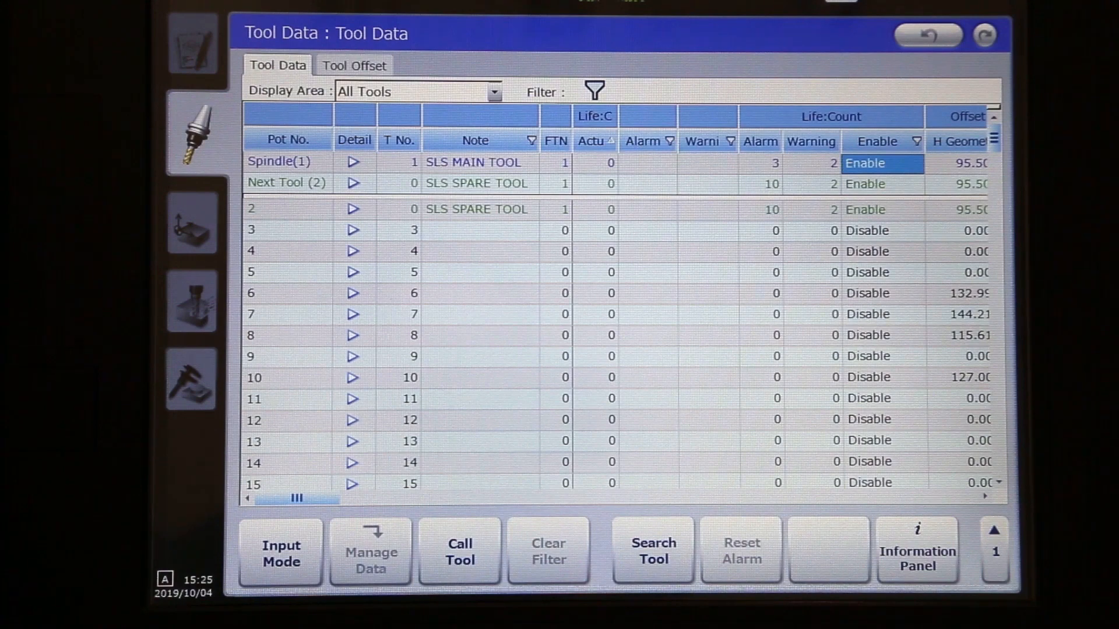
click(811, 162)
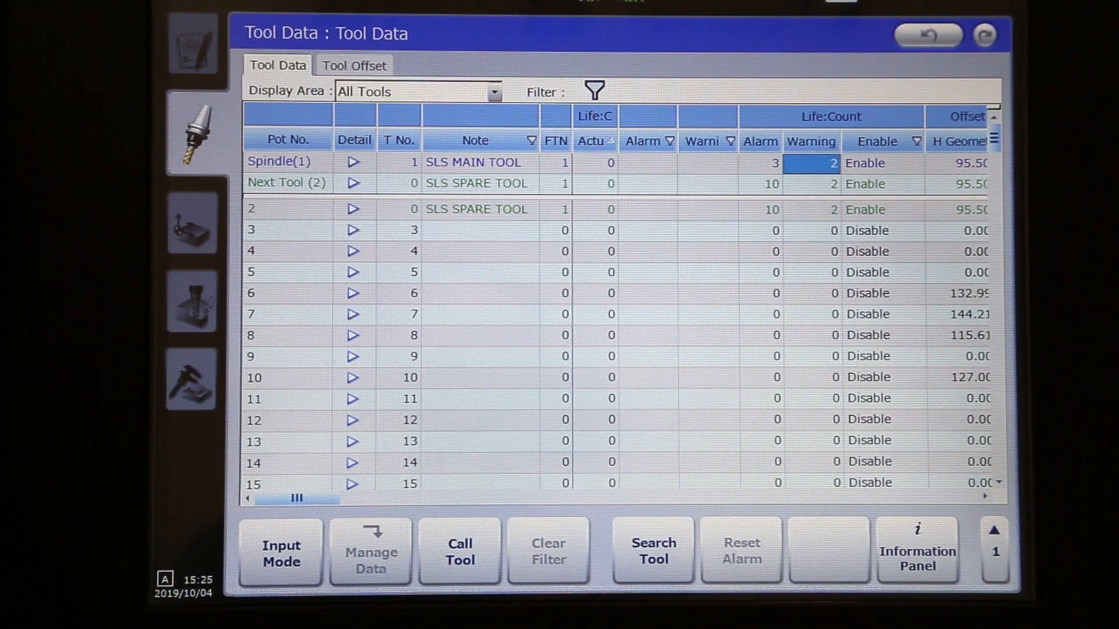
click(760, 162)
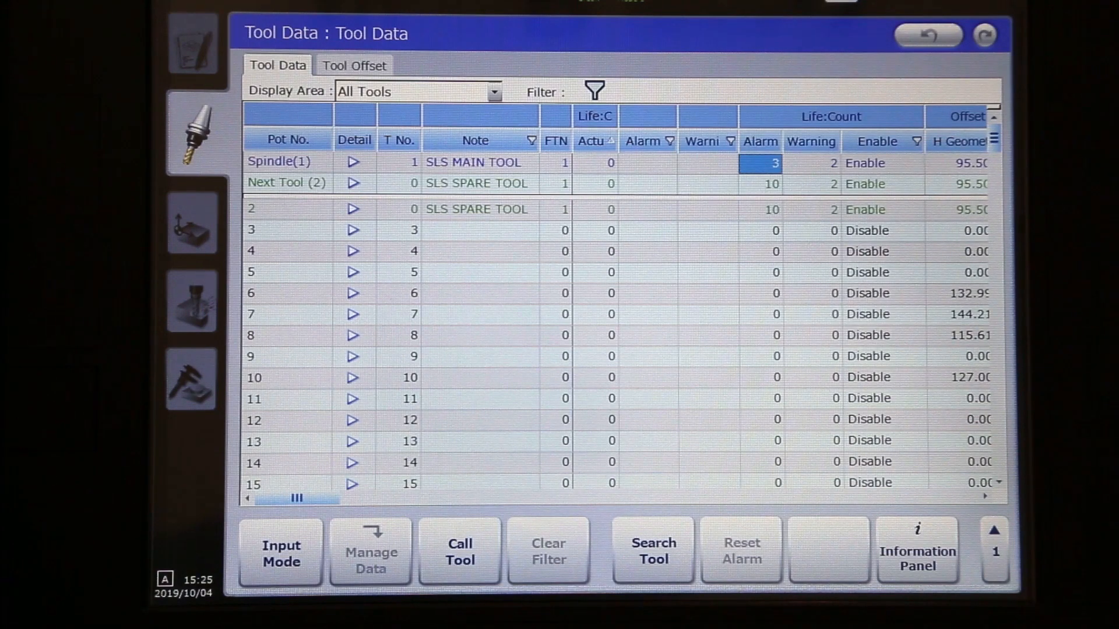
click(555, 163)
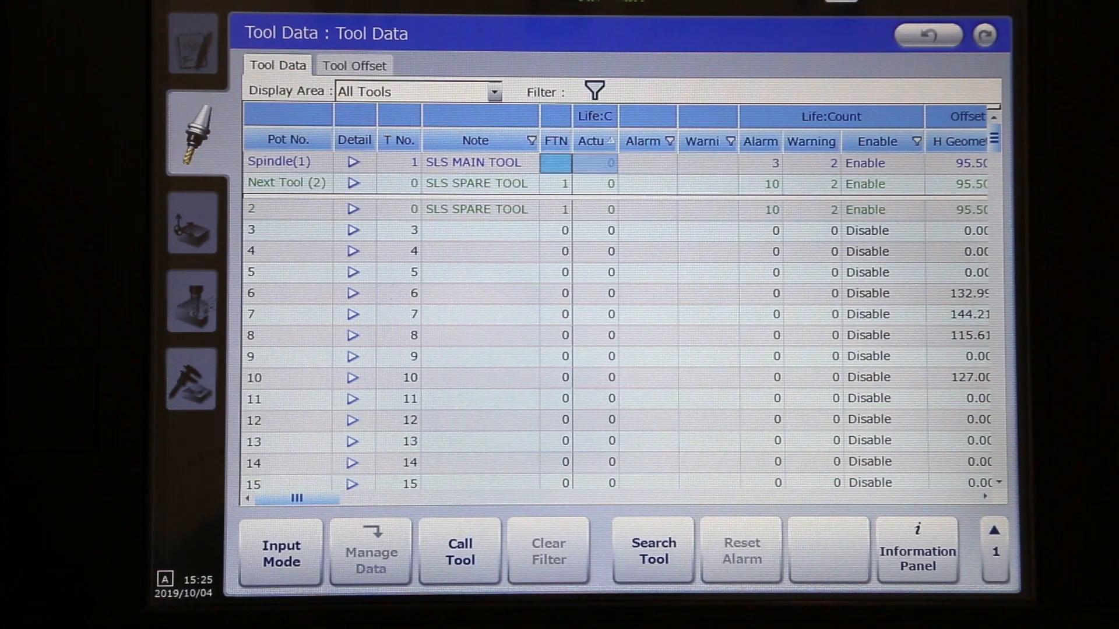
click(478, 184)
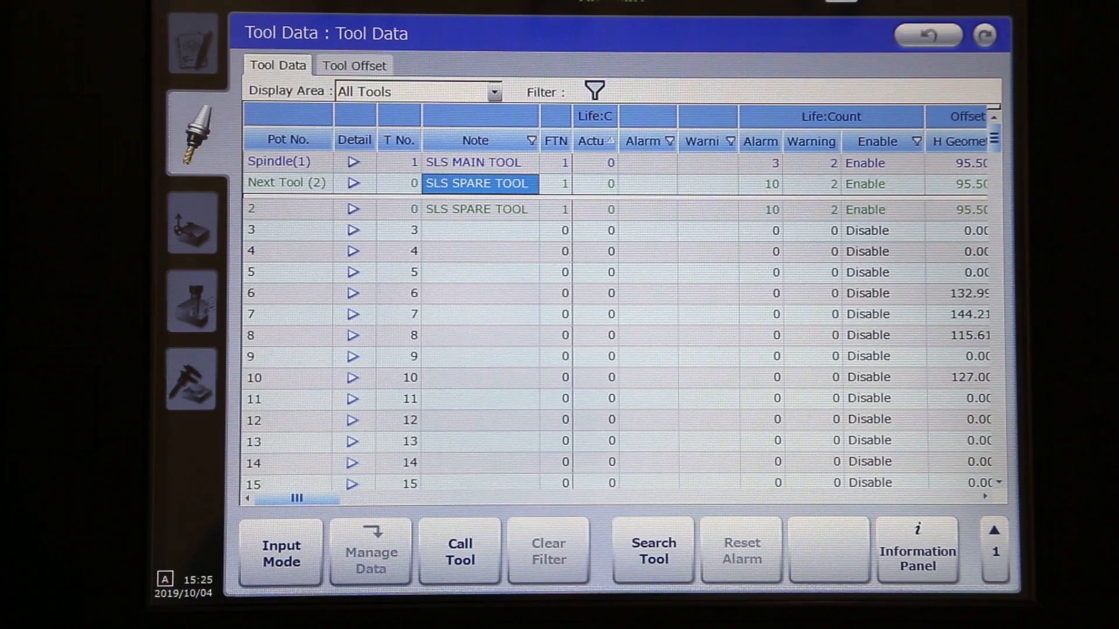
click(810, 184)
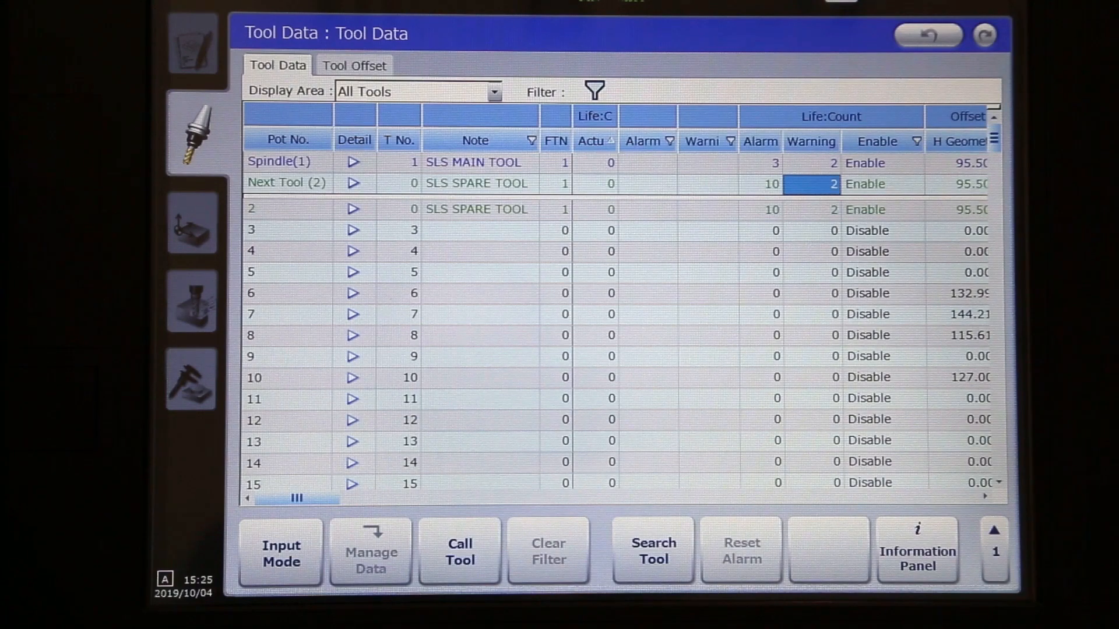
click(776, 183)
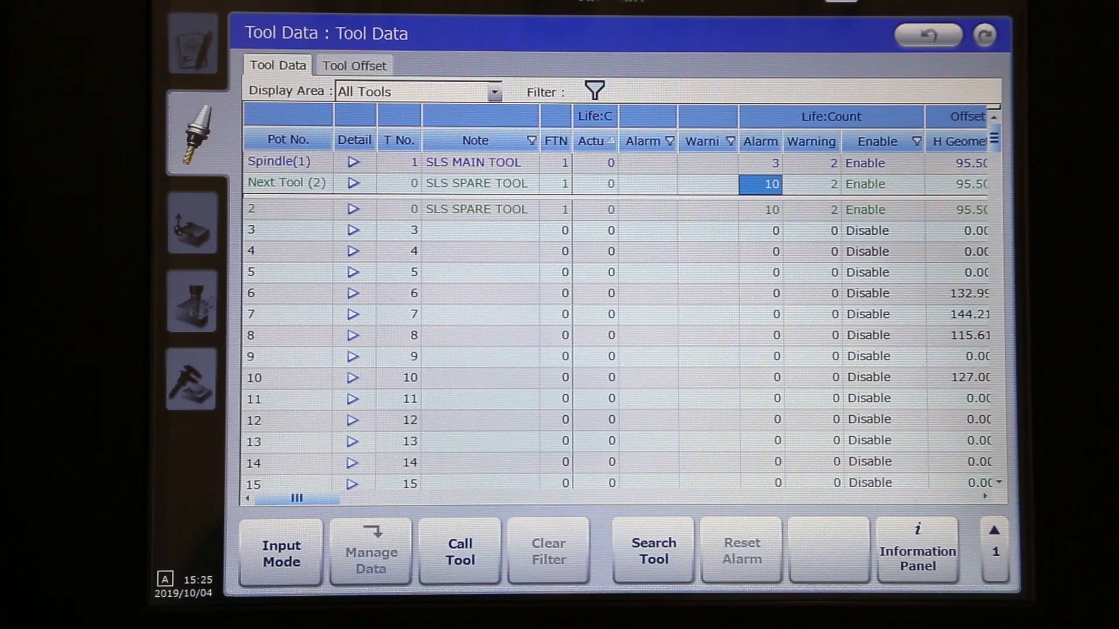